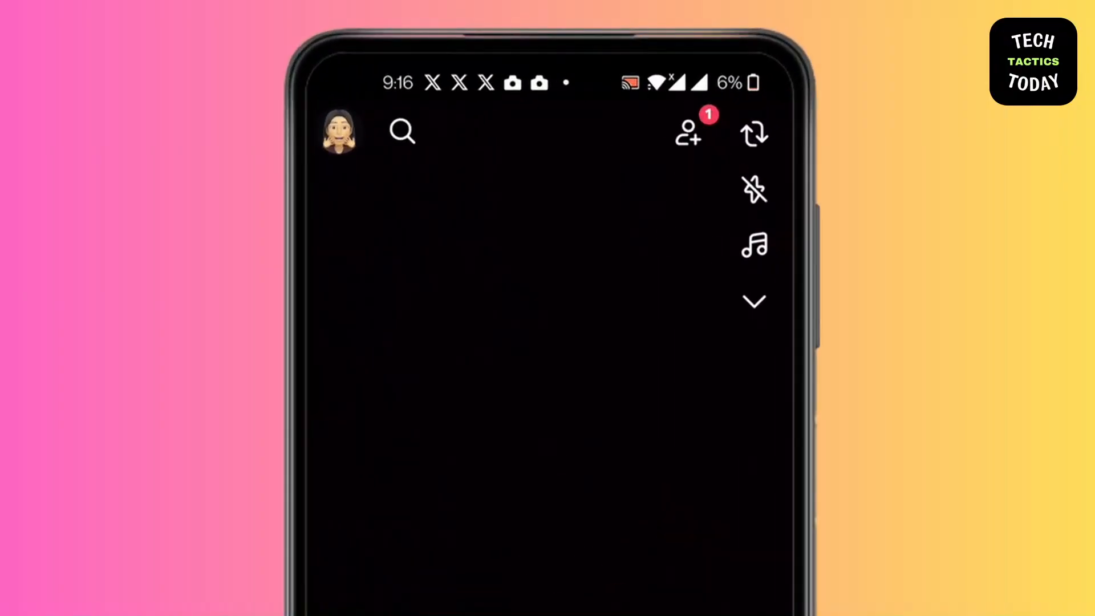
Step: Open your own profile page from the camera screen's Bitmoji avatar
click(341, 133)
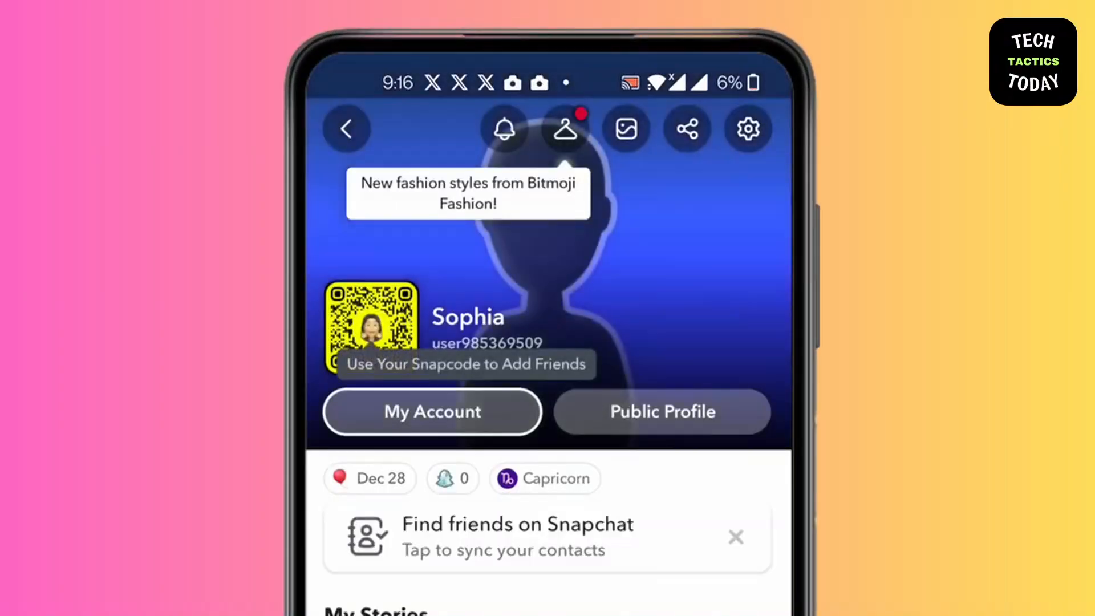
click(746, 129)
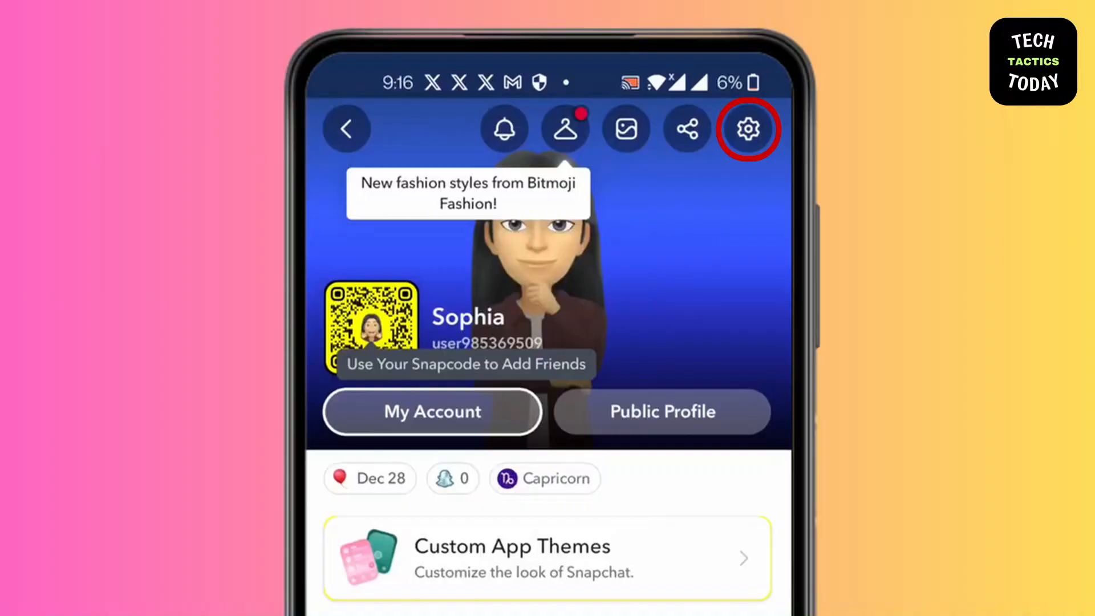
Step: Open Settings from the gear icon and scroll to the Privacy Control section
click(746, 129)
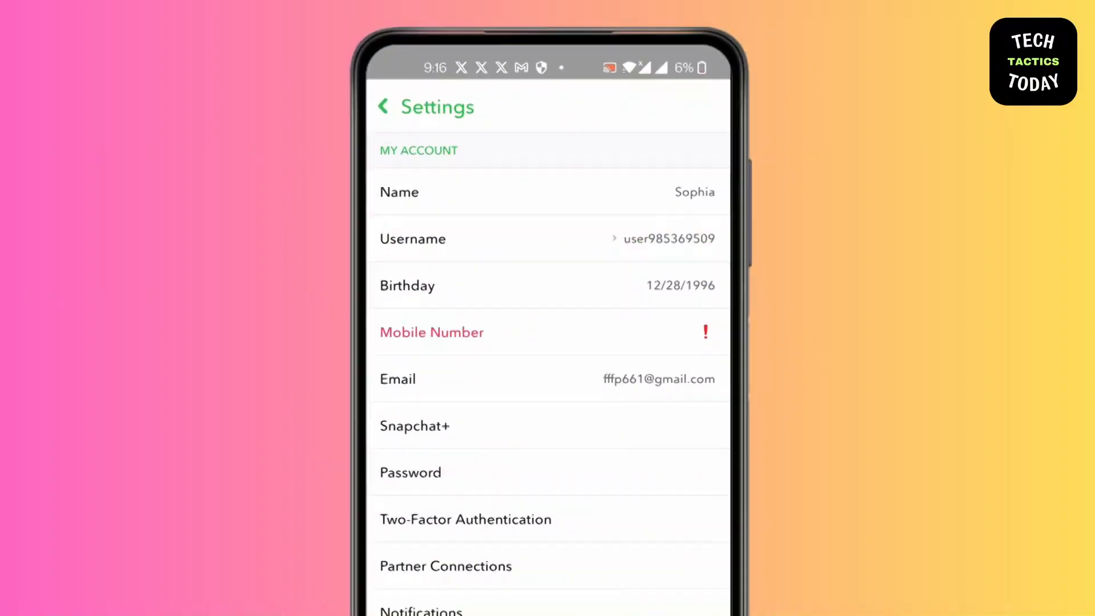
scroll(down, 3)
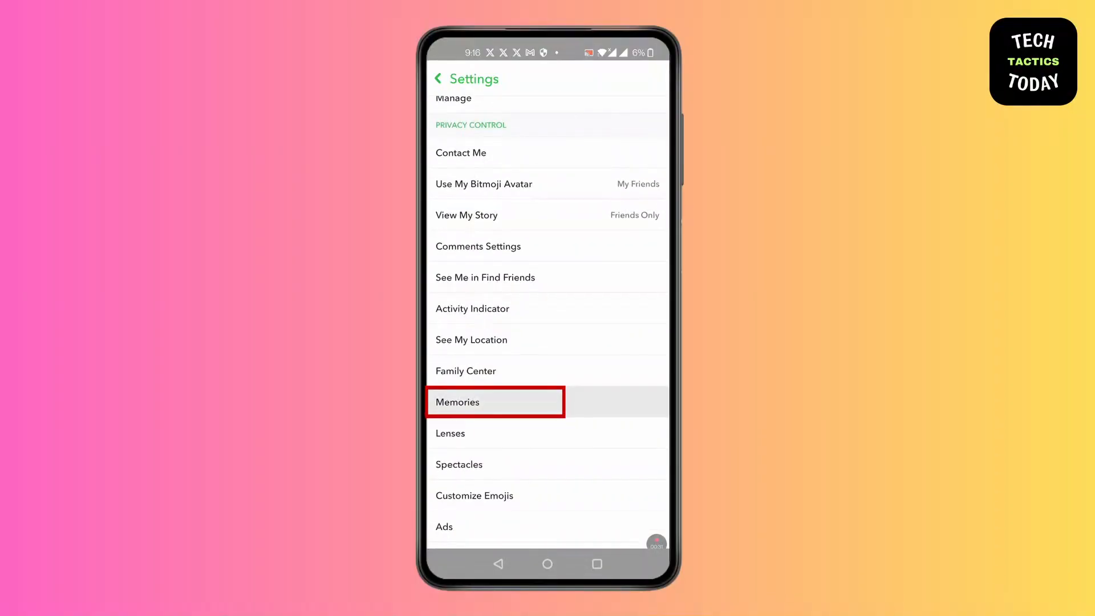
Step: In Memories settings, toggle Smart Backup off and back on so it stays ticked
click(457, 402)
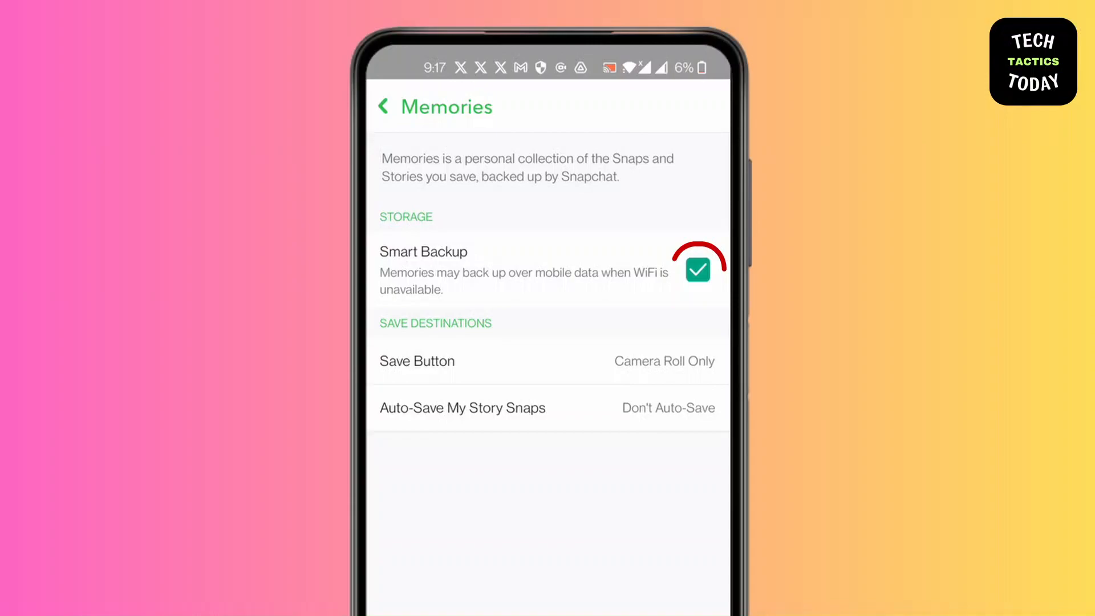
click(697, 270)
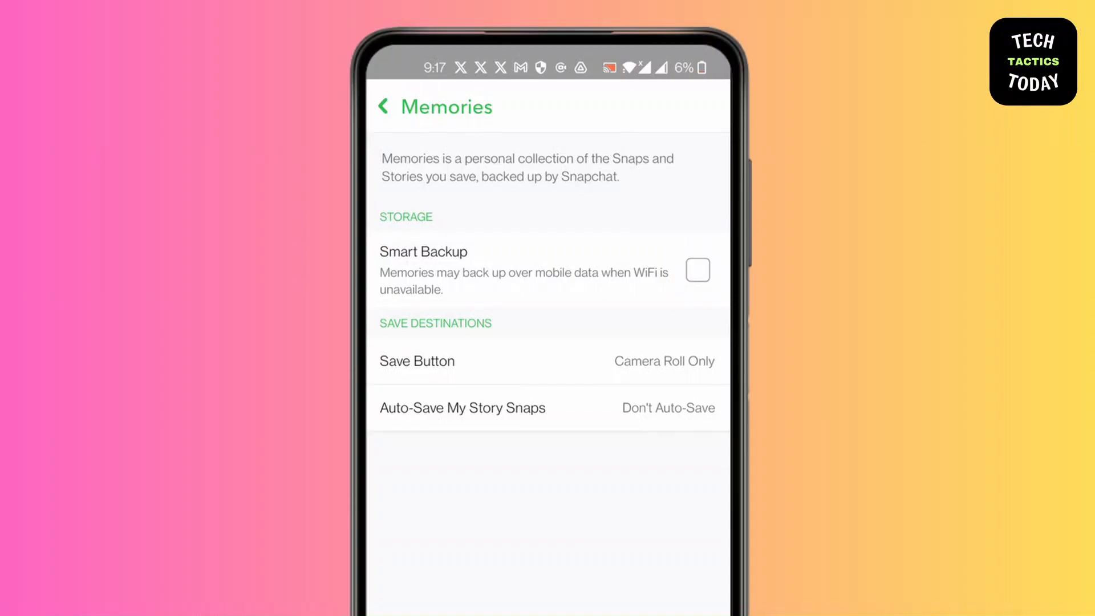
click(697, 271)
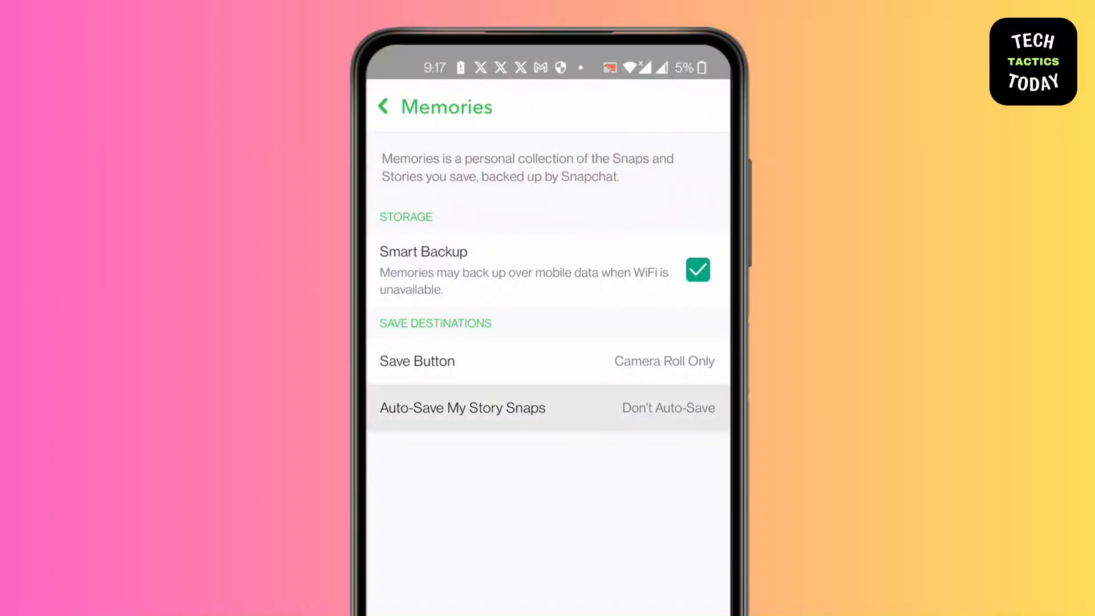
Step: Set Auto-Save My Story Snaps to Memories and leave Save Button on Camera Roll Only
click(462, 409)
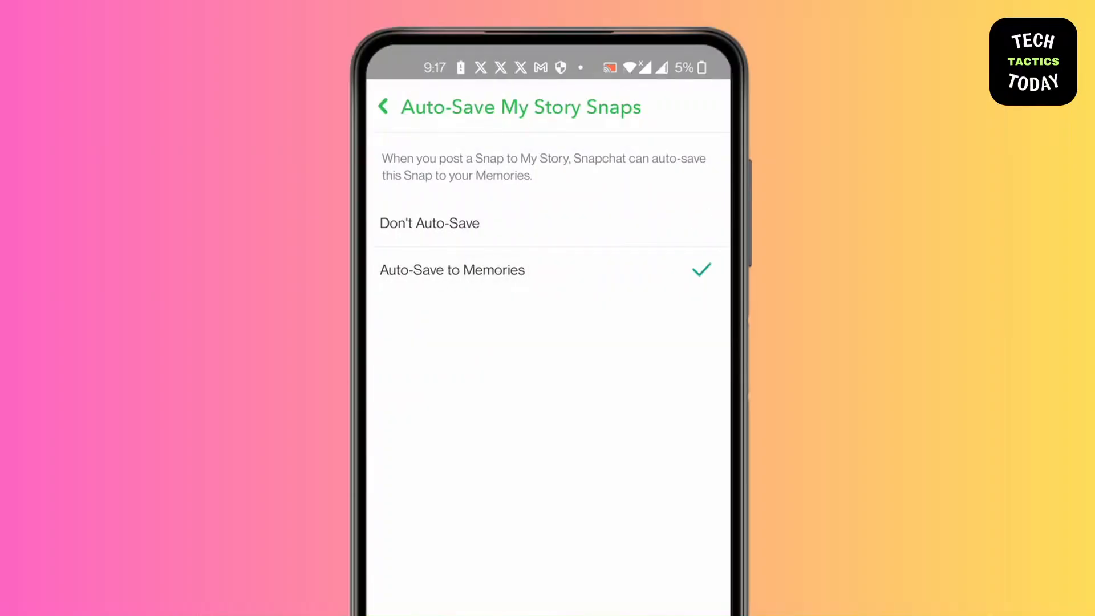
click(382, 107)
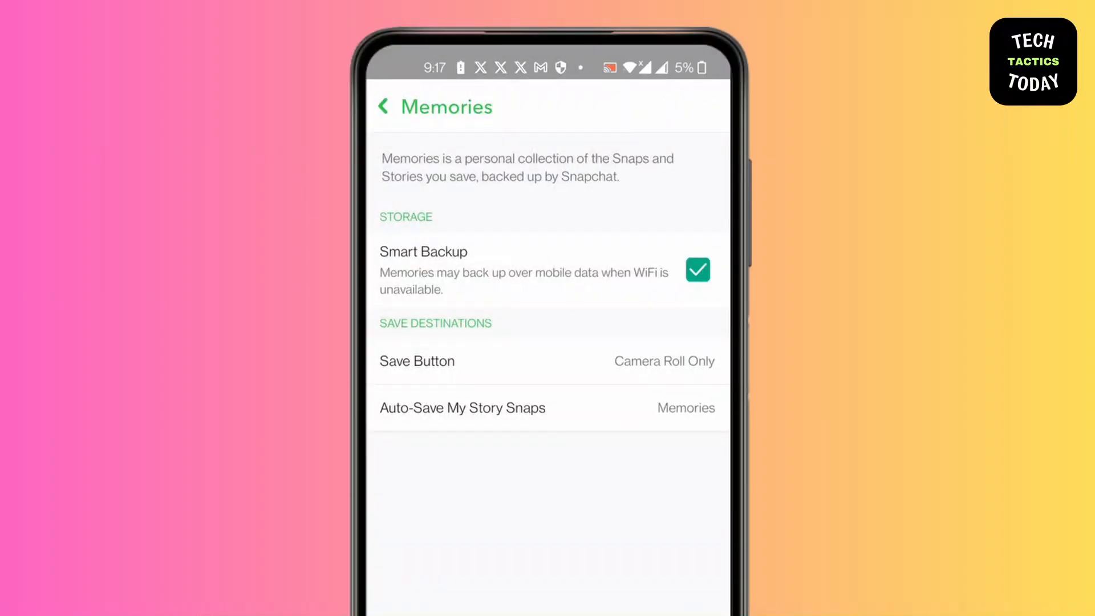
click(417, 361)
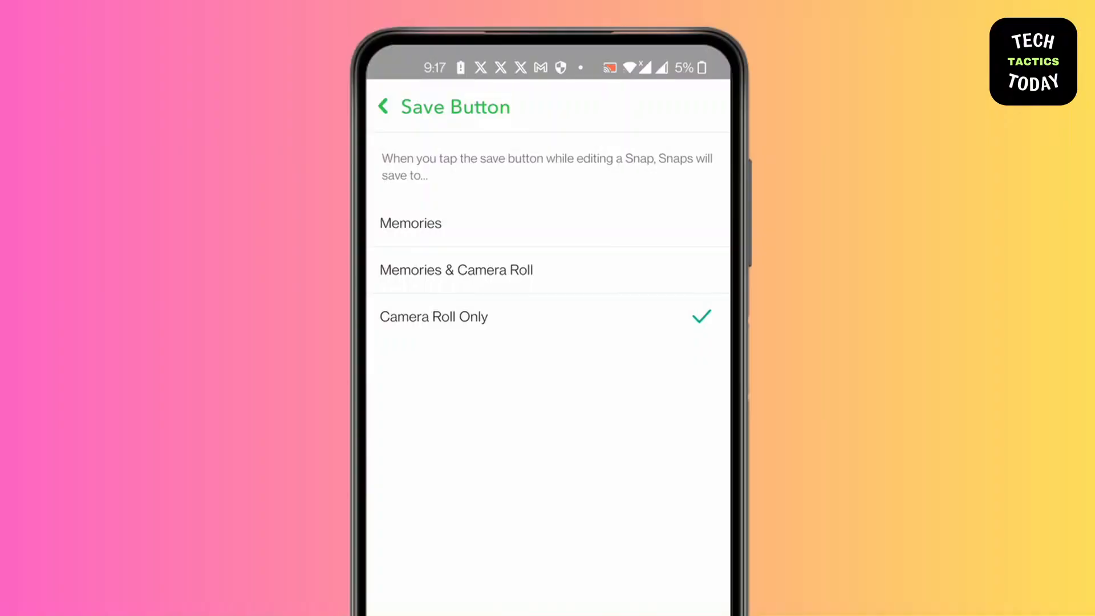
click(383, 106)
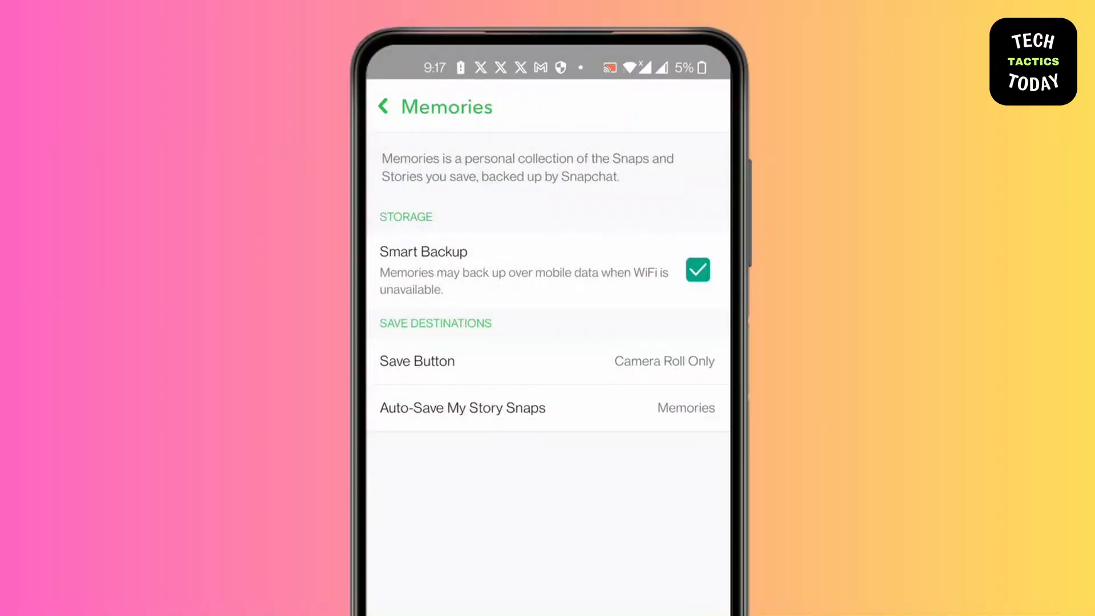